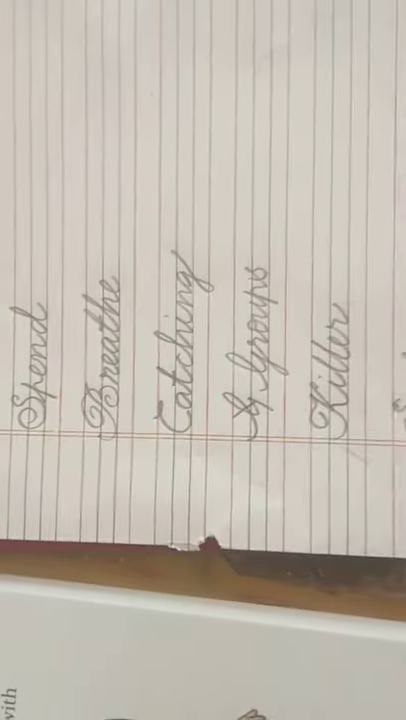
{"action": "scroll", "scroll_direction": "left", "scroll_amount": 3}
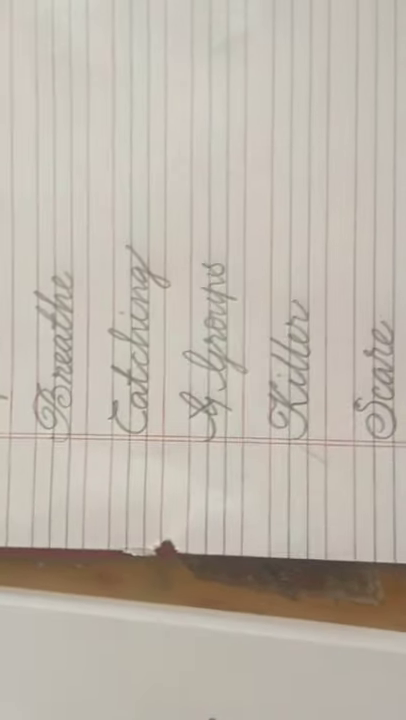